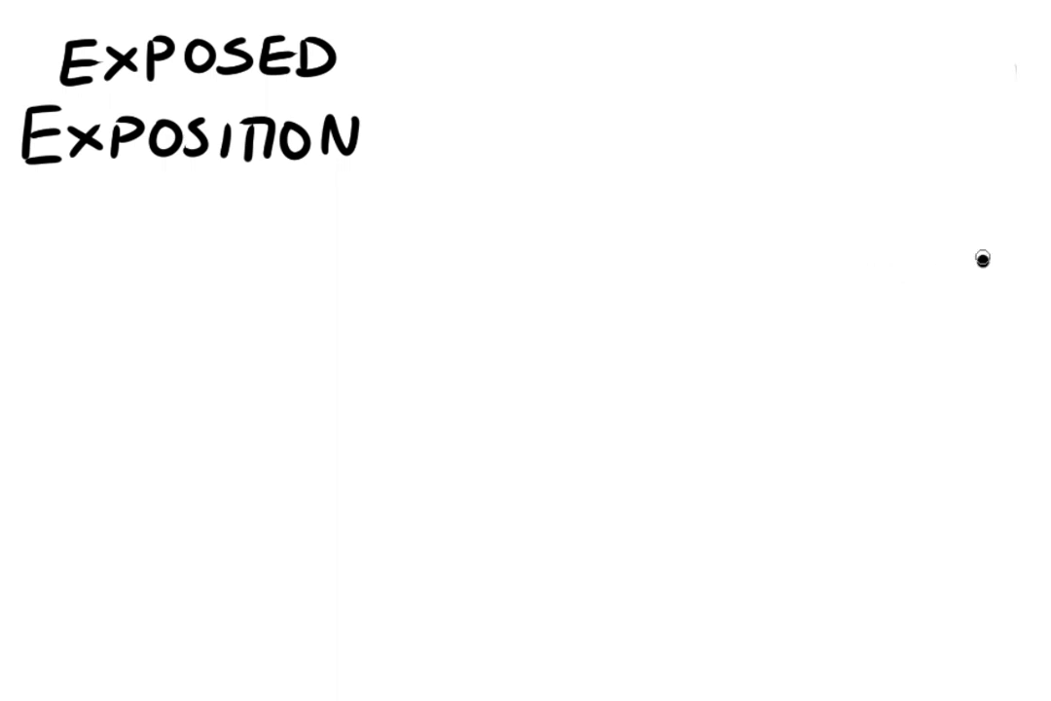
Step: Handwrite THE TURING TEST to the right of the EXPOSED EXPOSITION title
left_click_drag(983, 261, 374, 68)
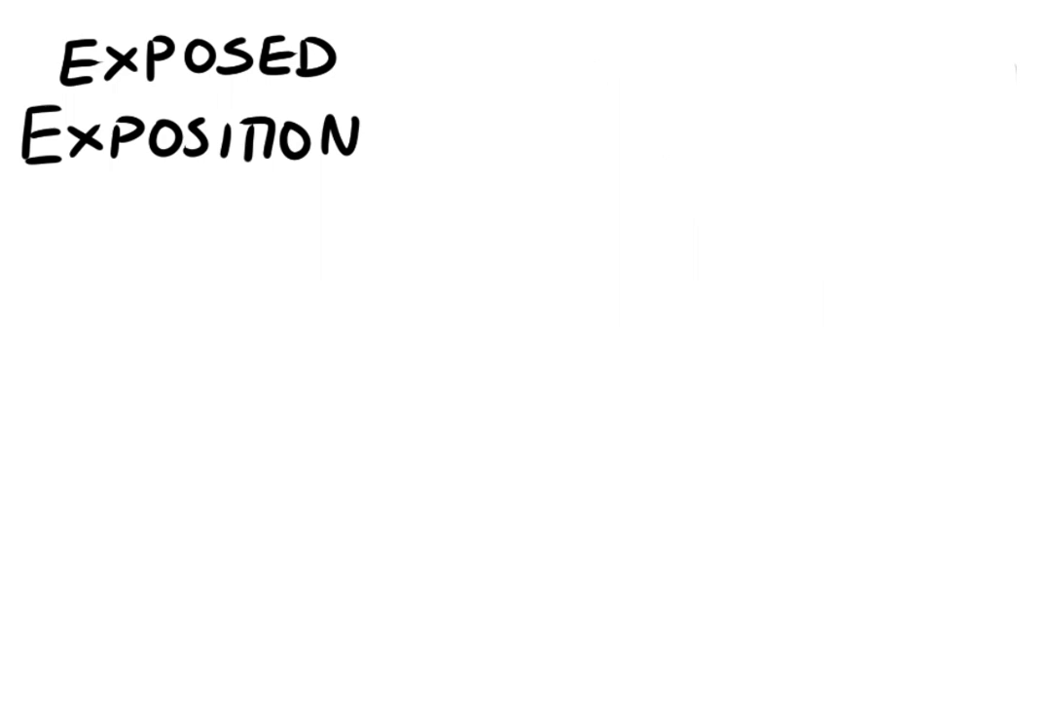
mouse_move(542, 103)
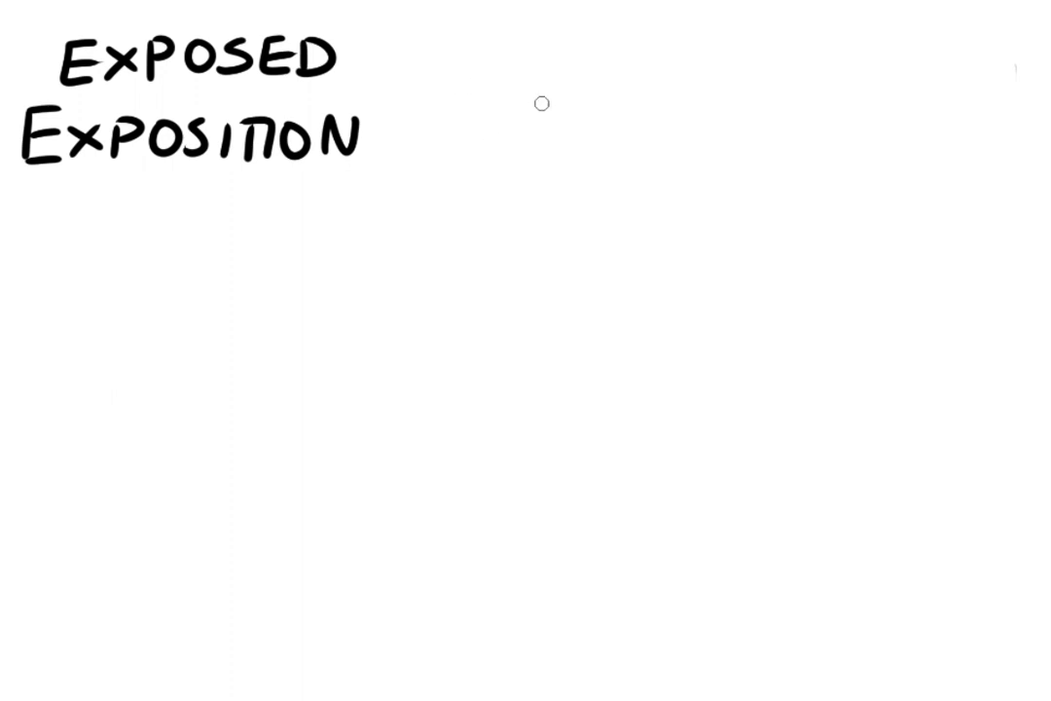
type("THE")
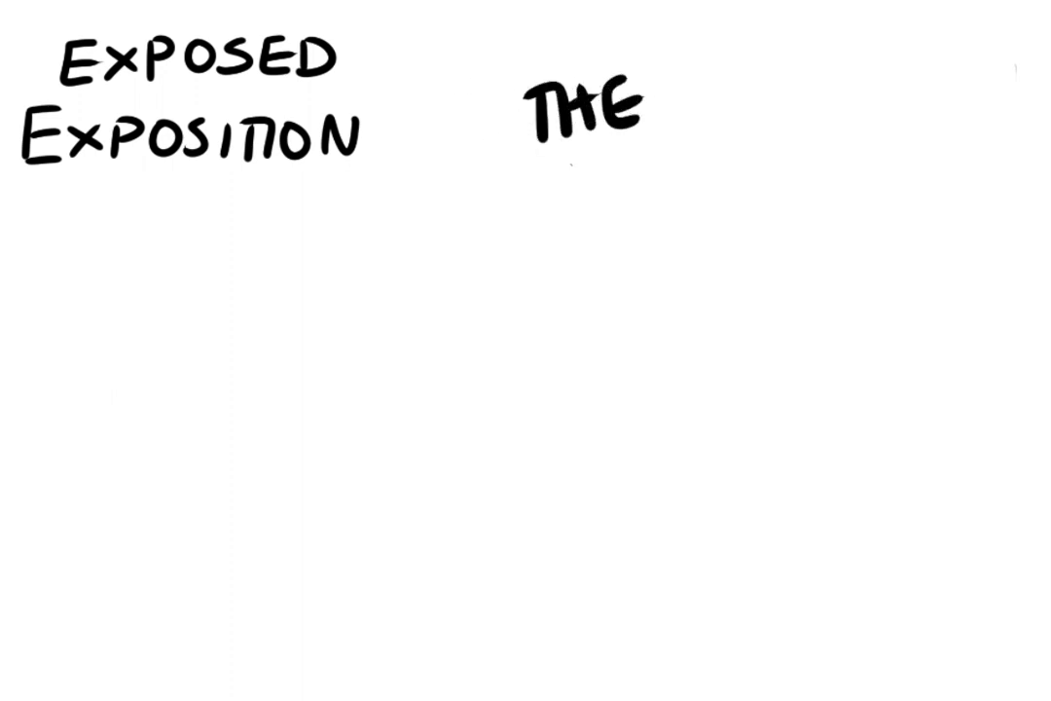
type("TURL")
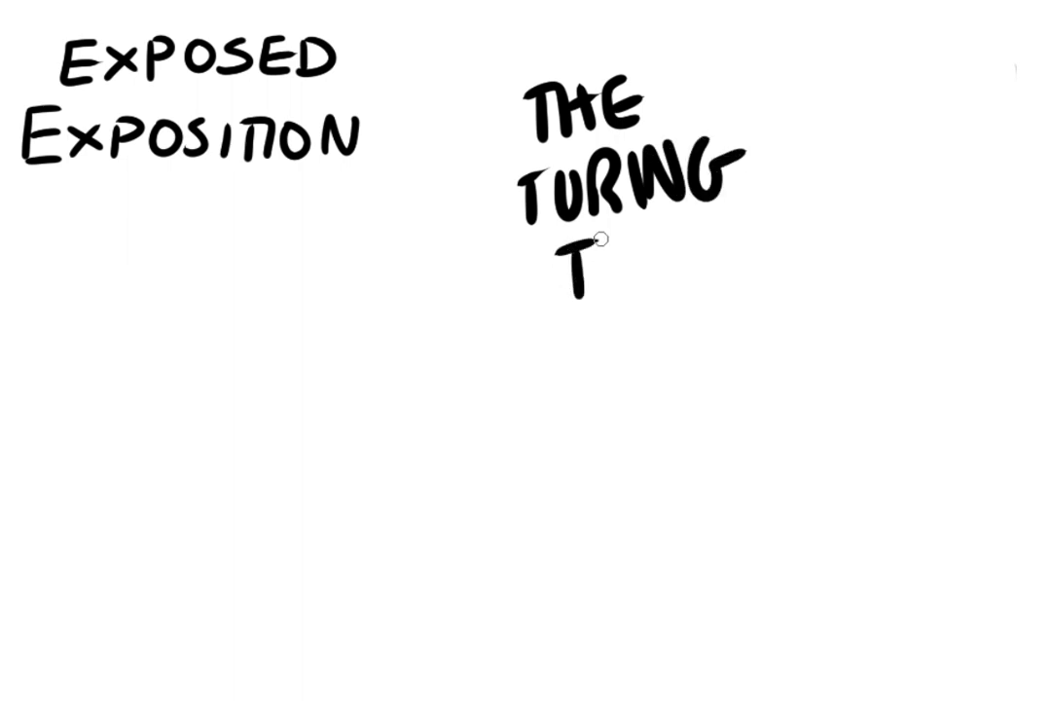
type("EST")
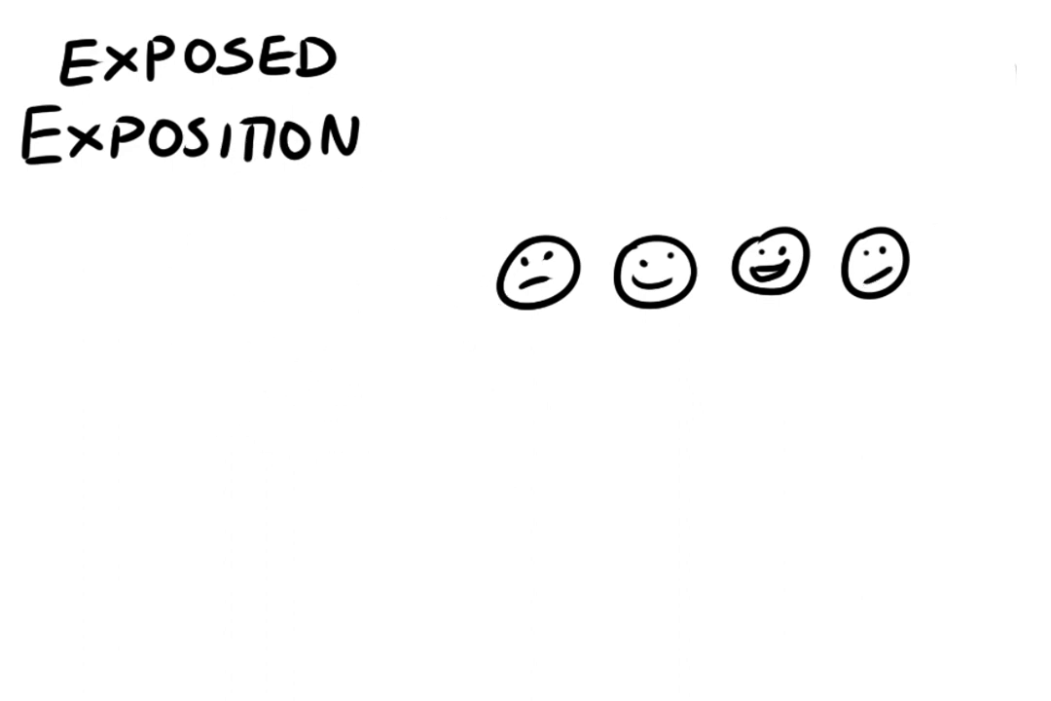
Step: Add a sketched face at the left end of the row
left_click(430, 282)
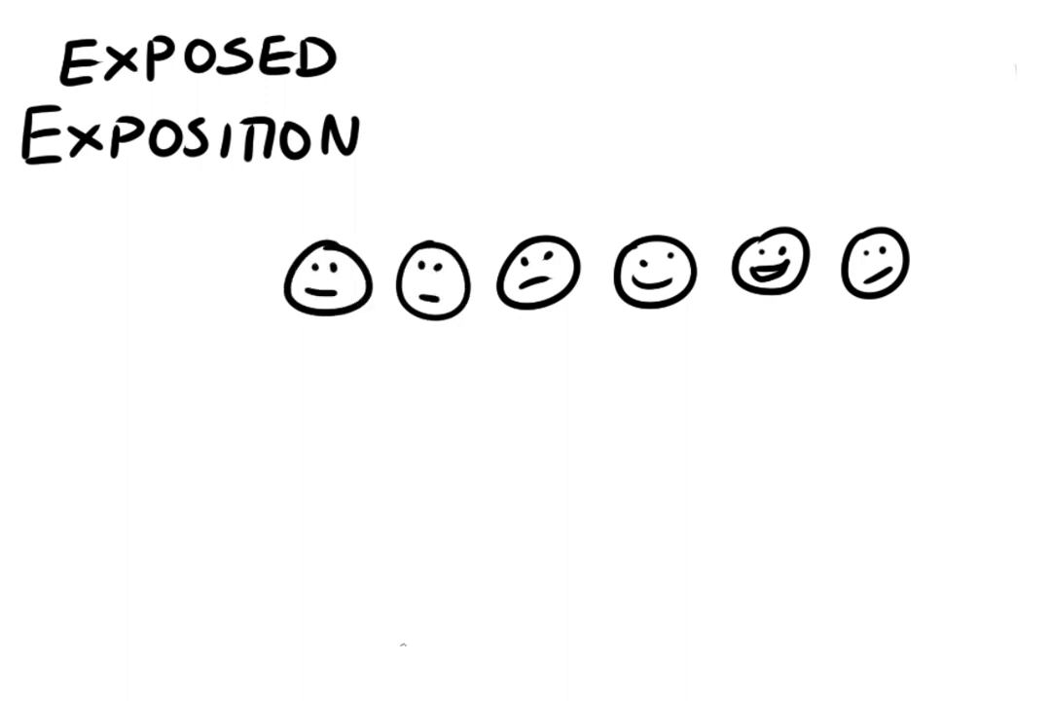
mouse_move(437, 510)
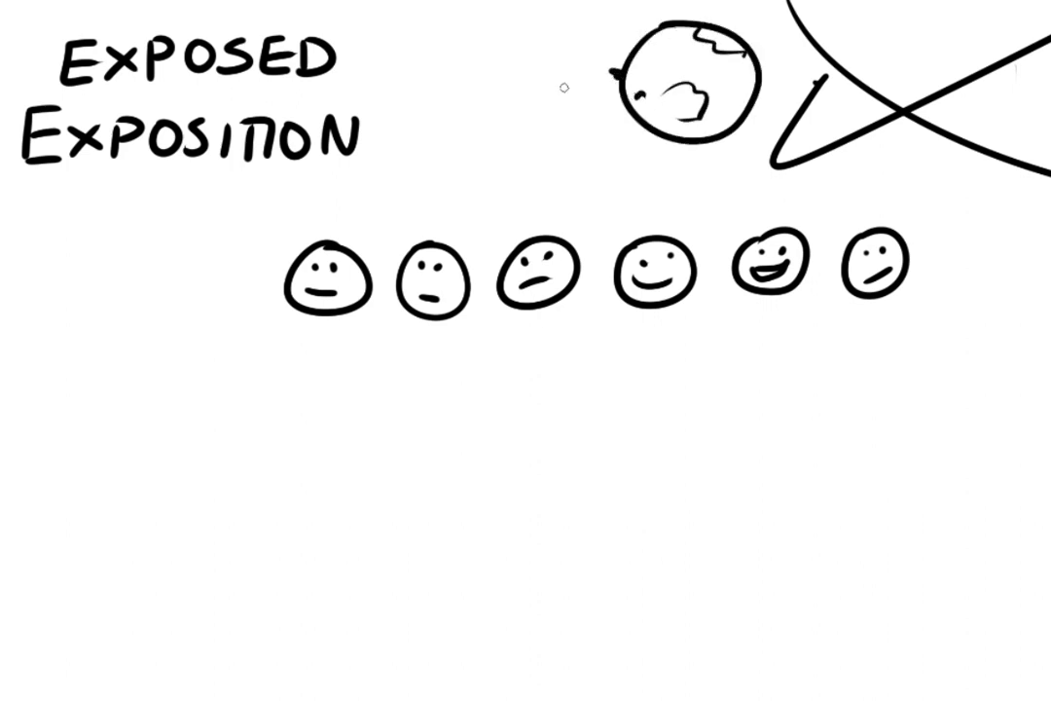
mouse_move(104, 237)
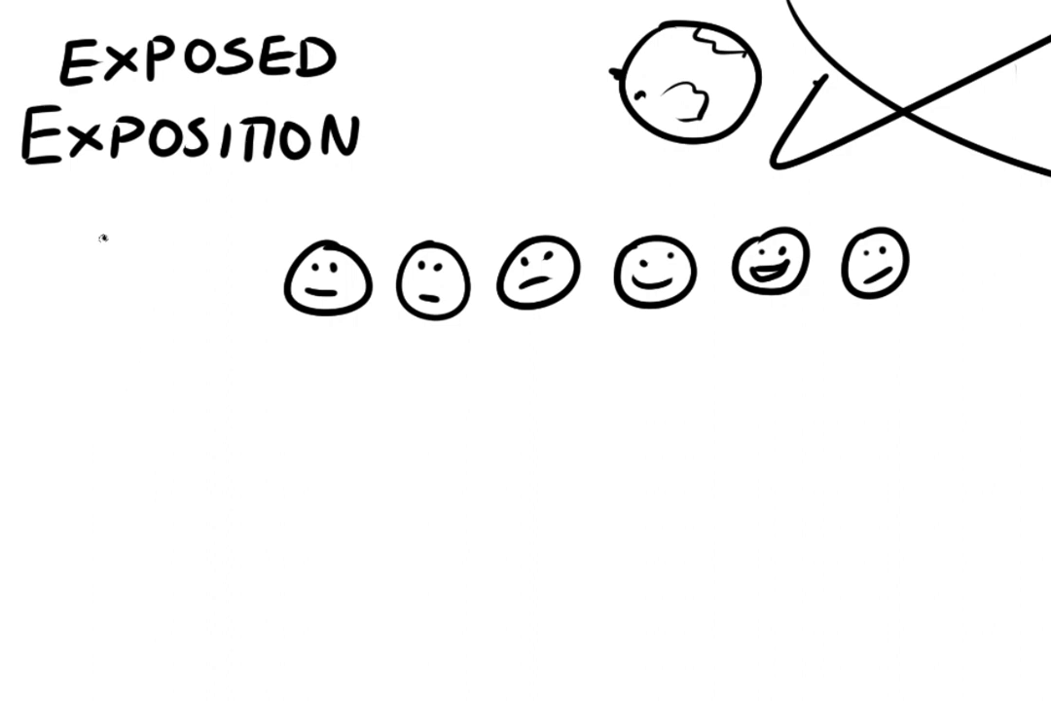
Step: Draw a tall building with a door on the left and stick bodies under the first heads
left_click_drag(107, 234, 156, 438)
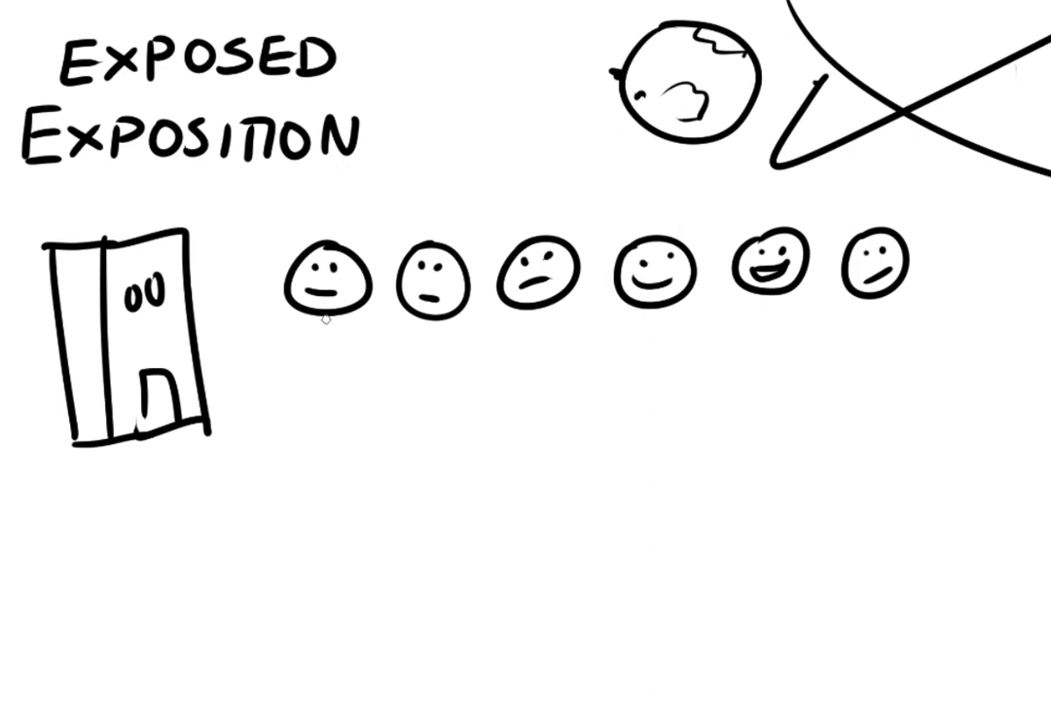
left_click_drag(326, 311, 321, 399)
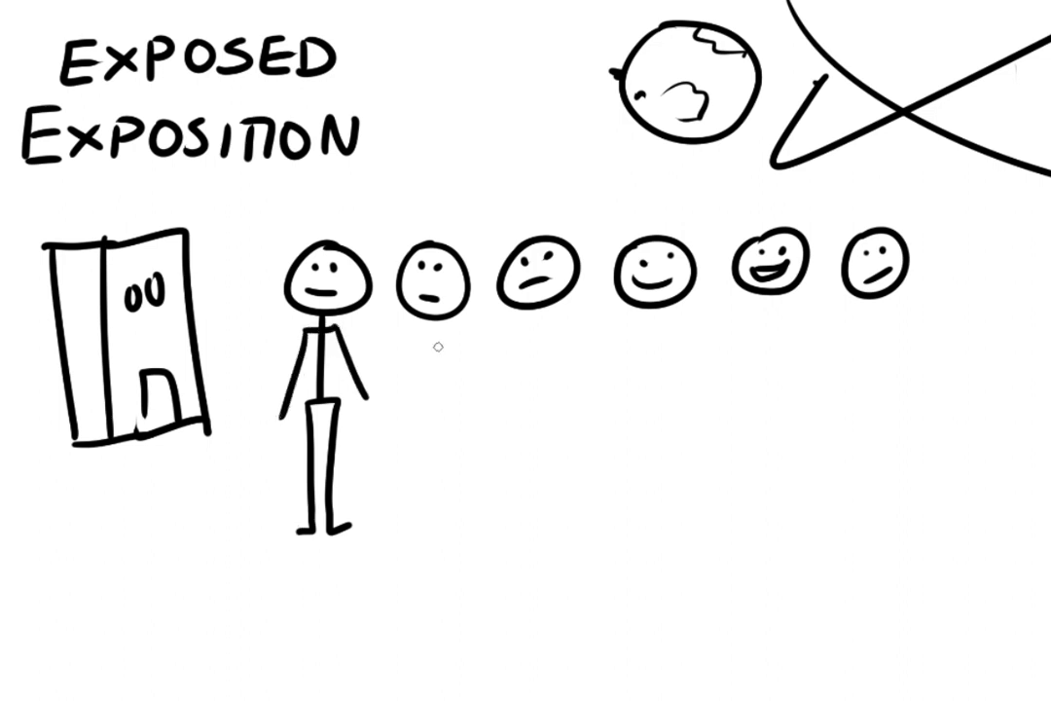
left_click_drag(435, 311, 435, 399)
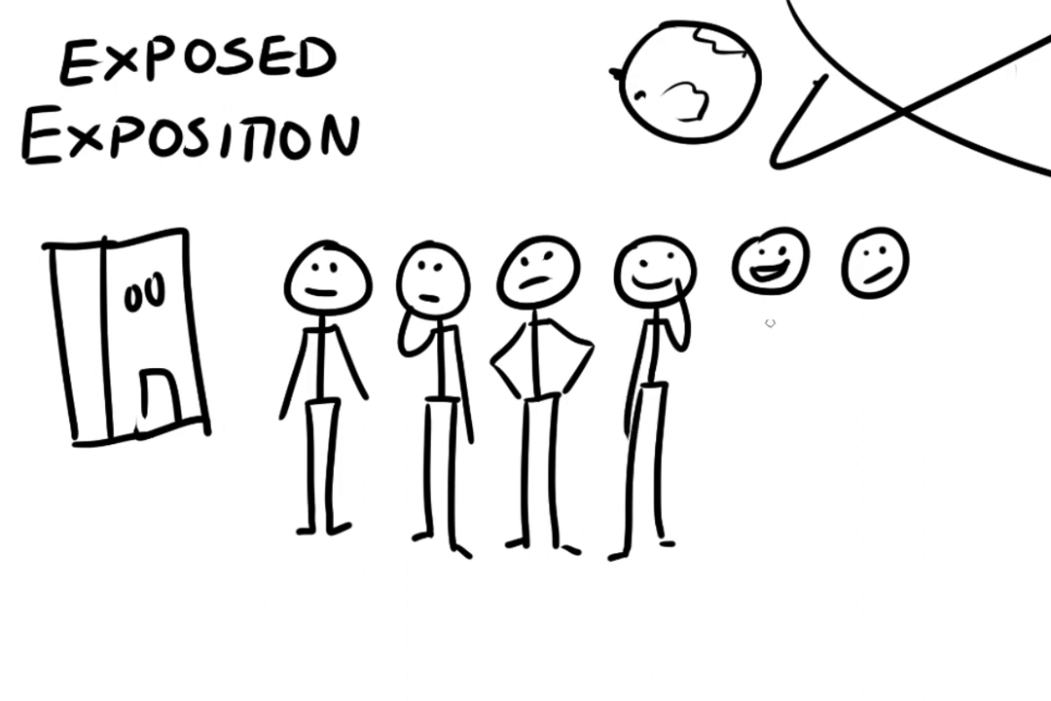
Step: Draw stick bodies under the fifth and sixth heads, one with hands behind its head
left_click_drag(769, 311, 761, 394)
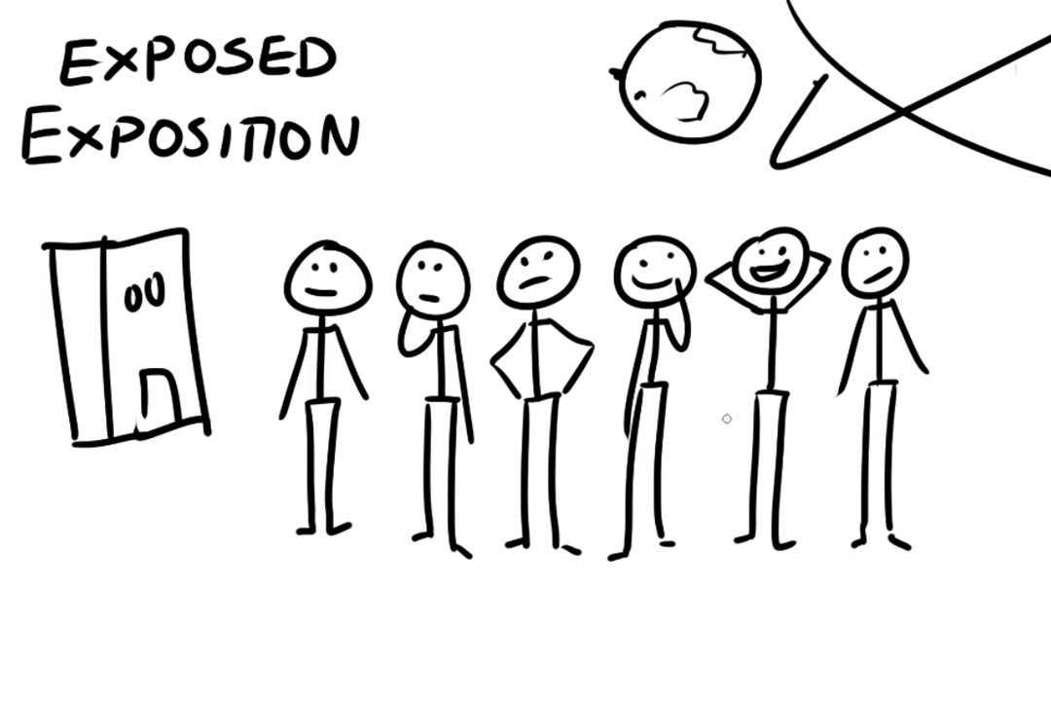
mouse_move(727, 455)
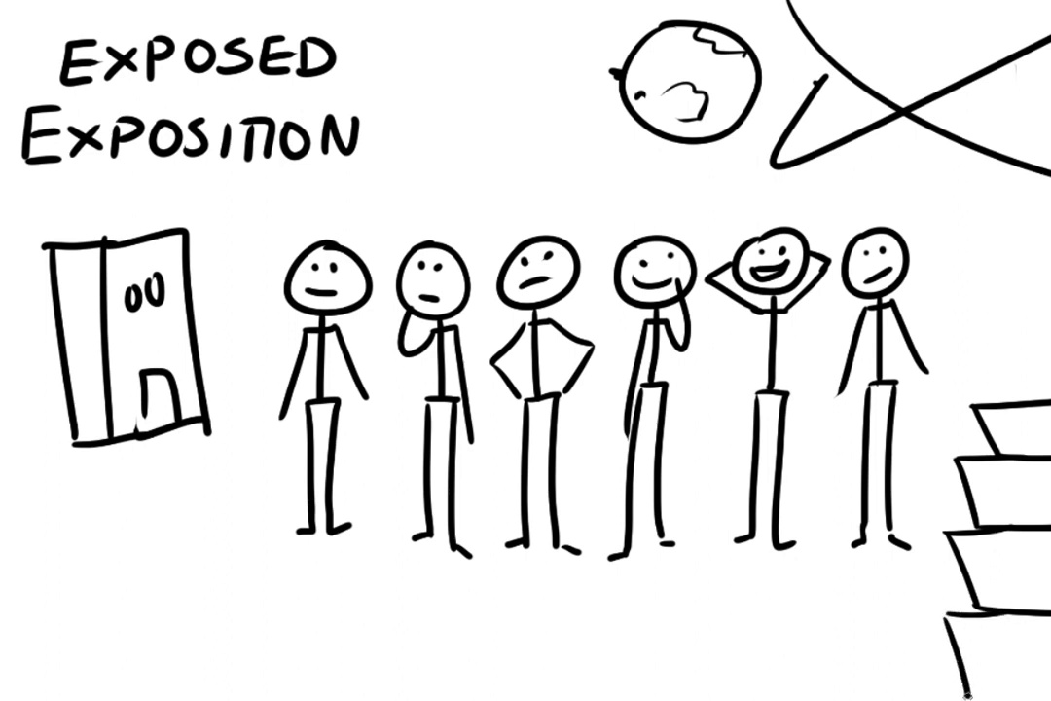
mouse_move(991, 665)
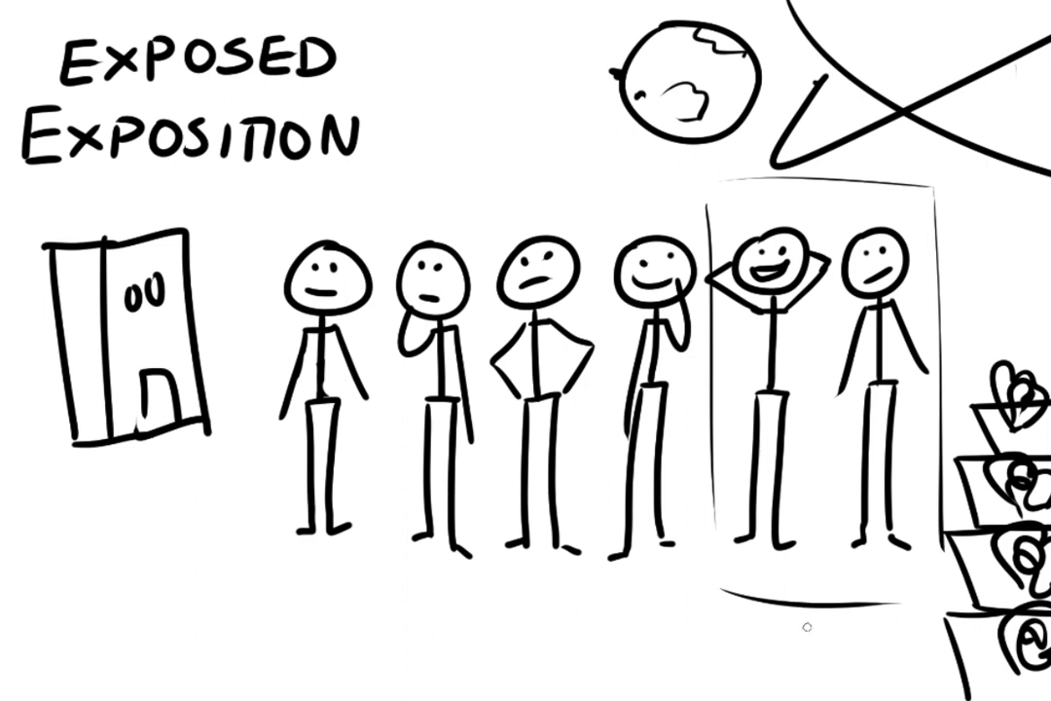
mouse_move(843, 336)
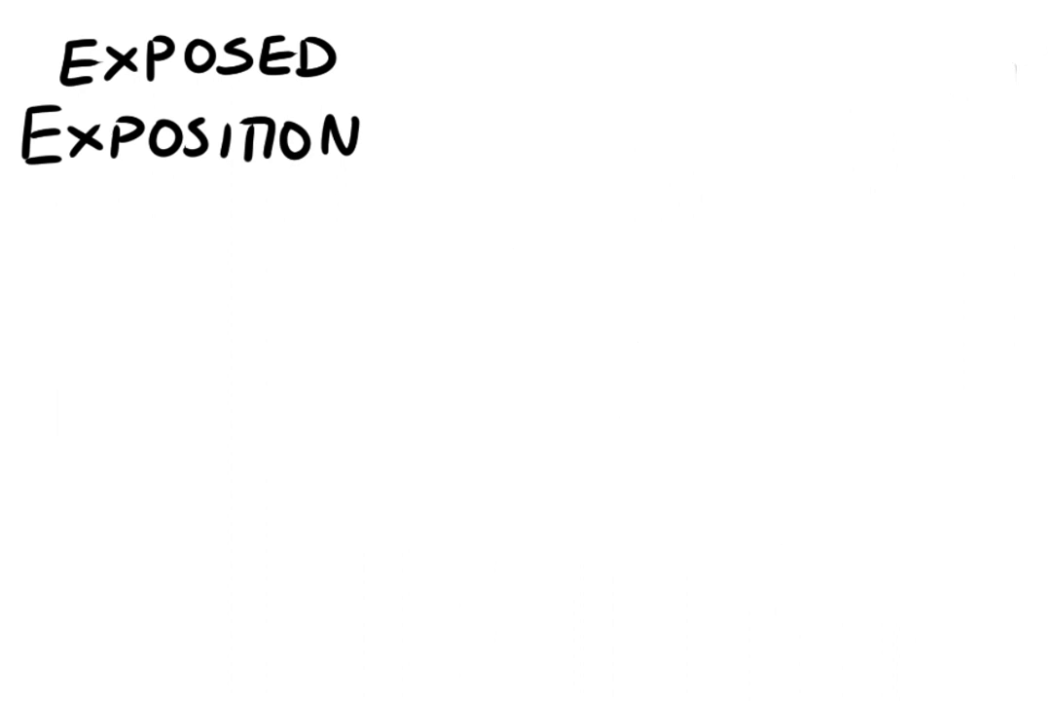
mouse_move(806, 393)
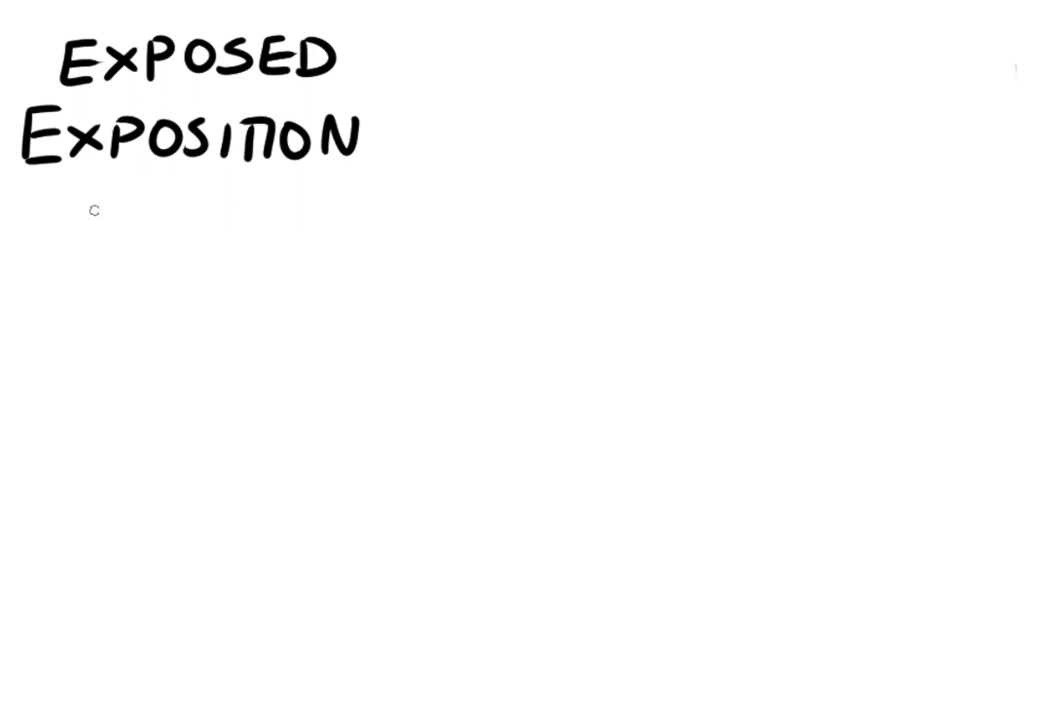
Step: Handwrite FORCED beneath the title as the first column heading
type("For")
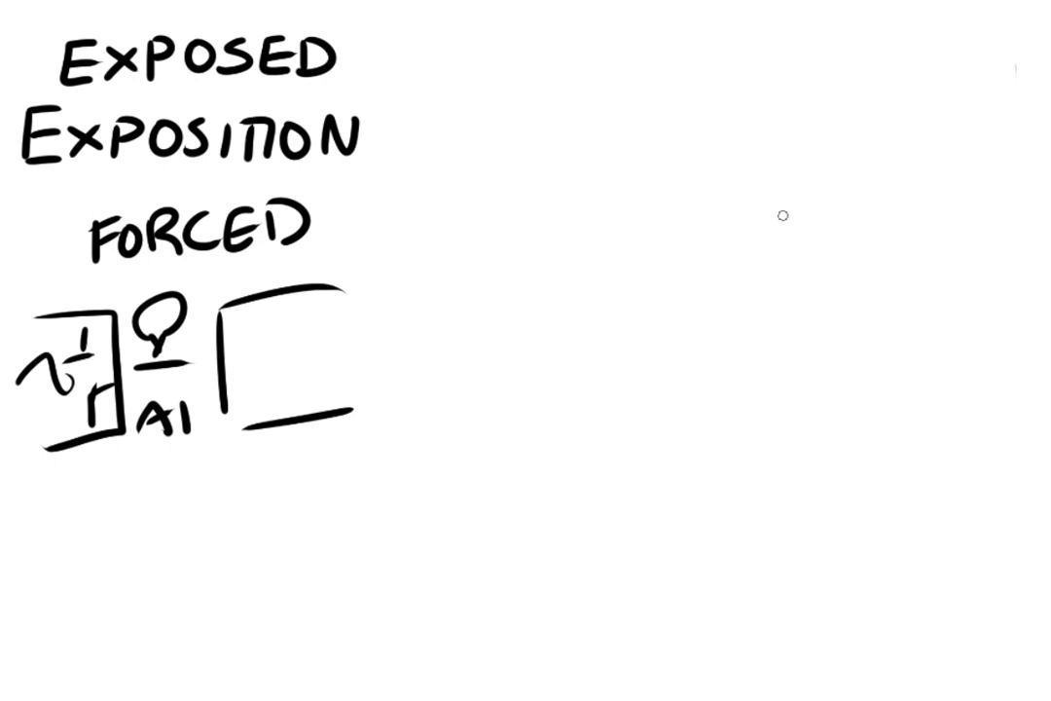
Step: Handwrite UNFORCED on the right side, level with FORCED
type("UN")
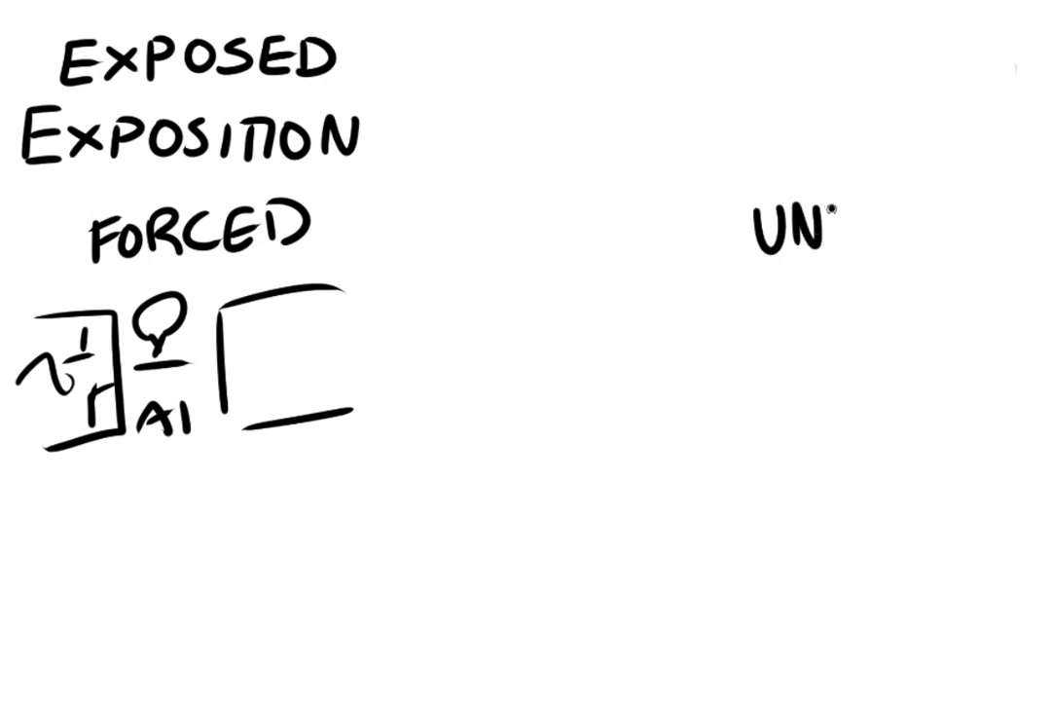
type("FORC")
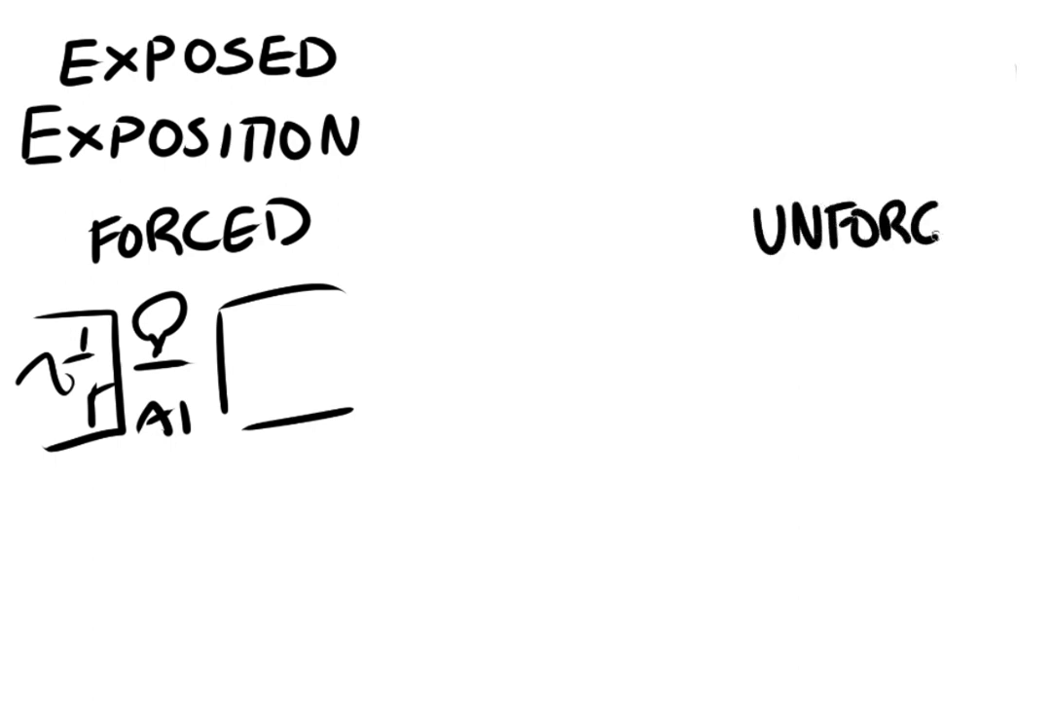
type("ED")
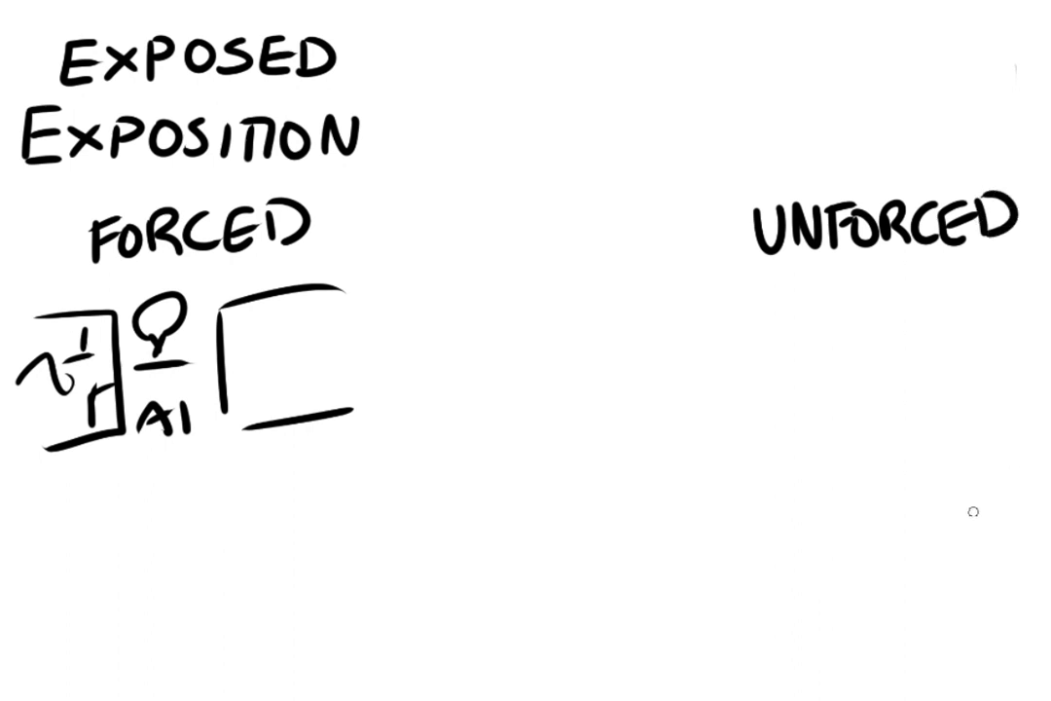
mouse_move(944, 509)
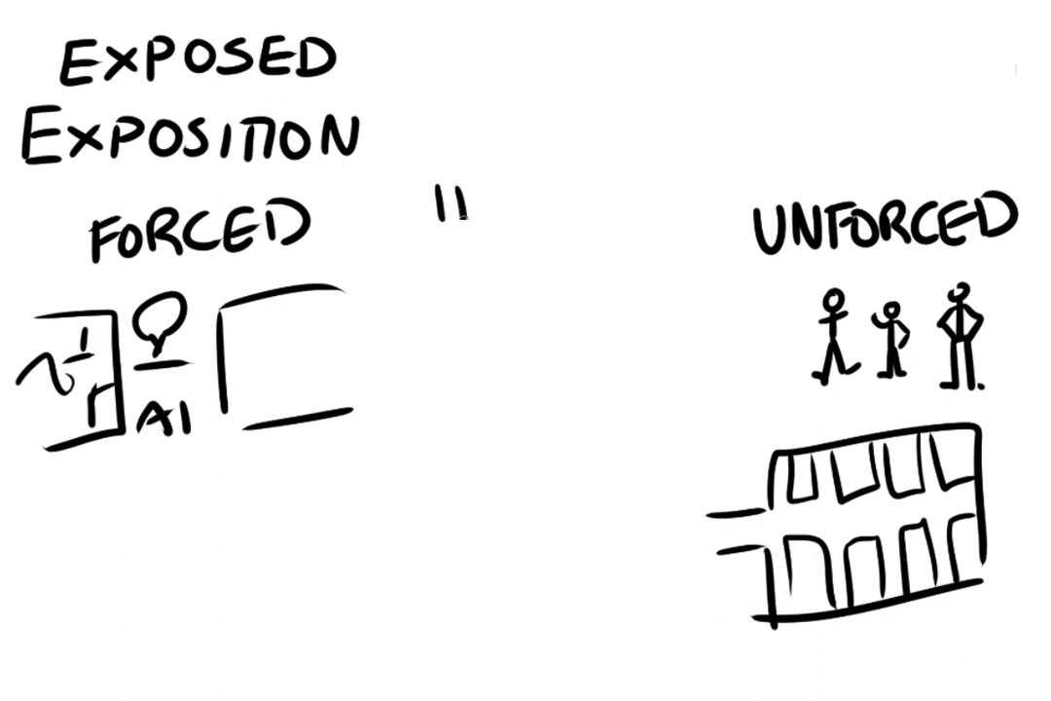
Step: Handwrite HALF-FORCED in the centre between FORCED and UNFORCED
type("HALF")
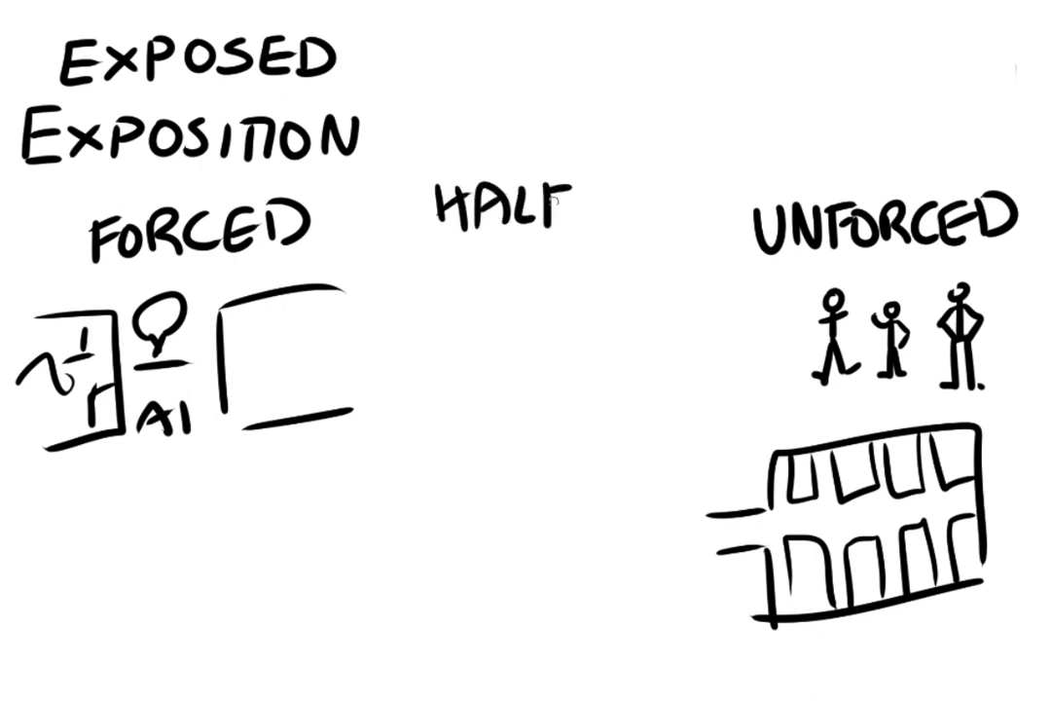
type("-FORCED")
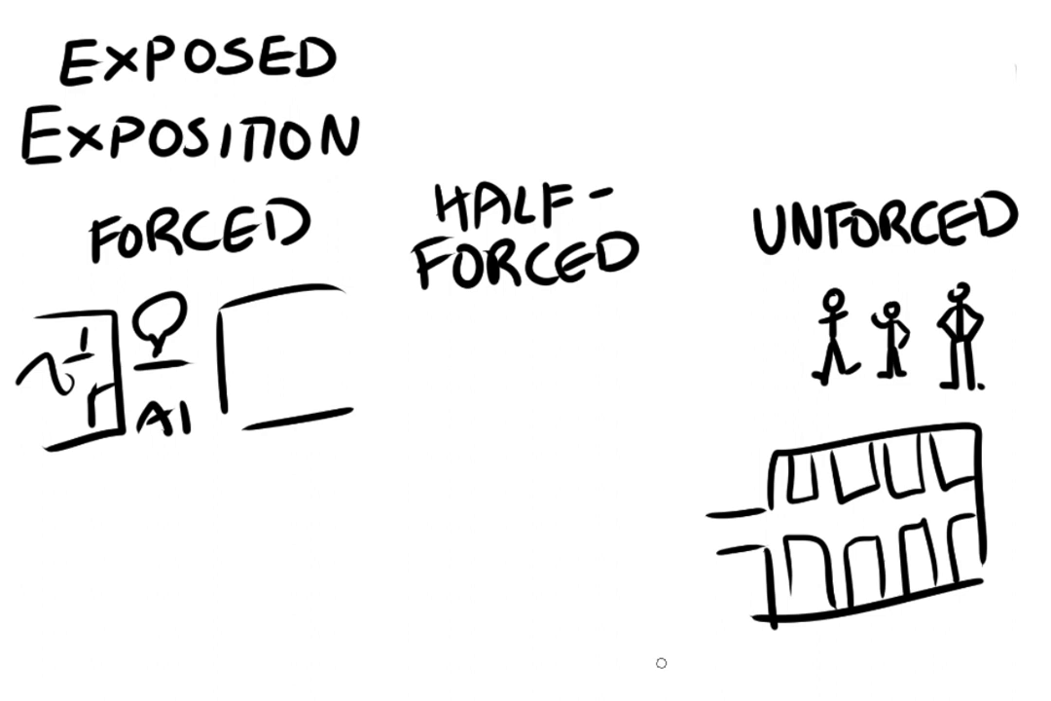
mouse_move(413, 383)
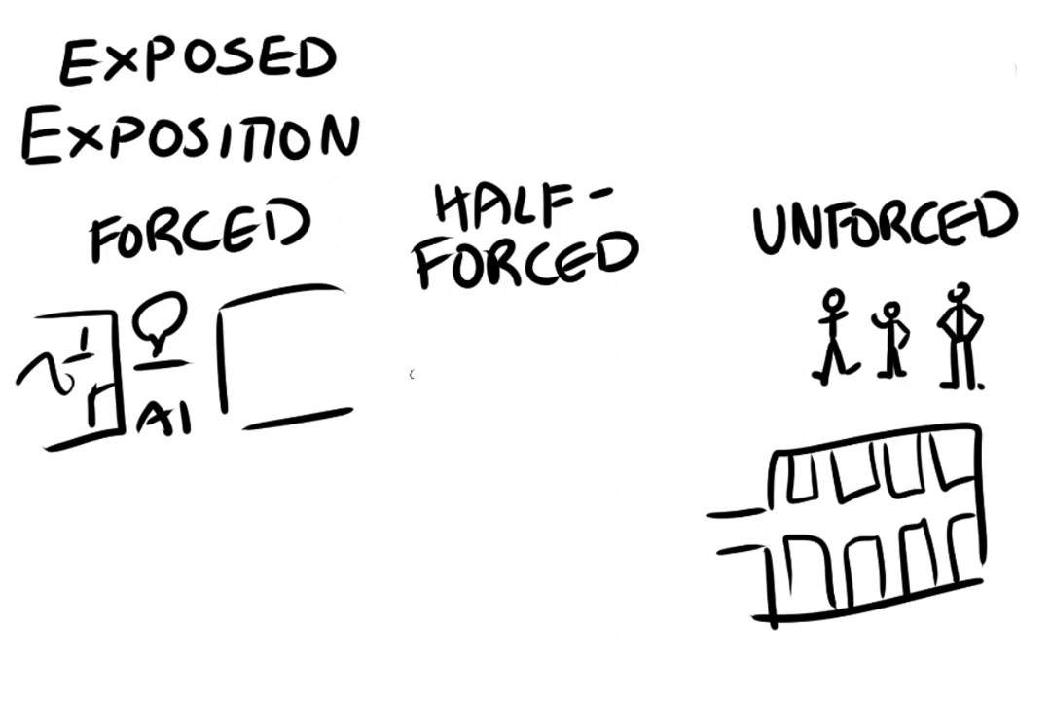
Step: Sketch a door beneath the HALF-FORCED heading
left_click_drag(463, 341, 506, 409)
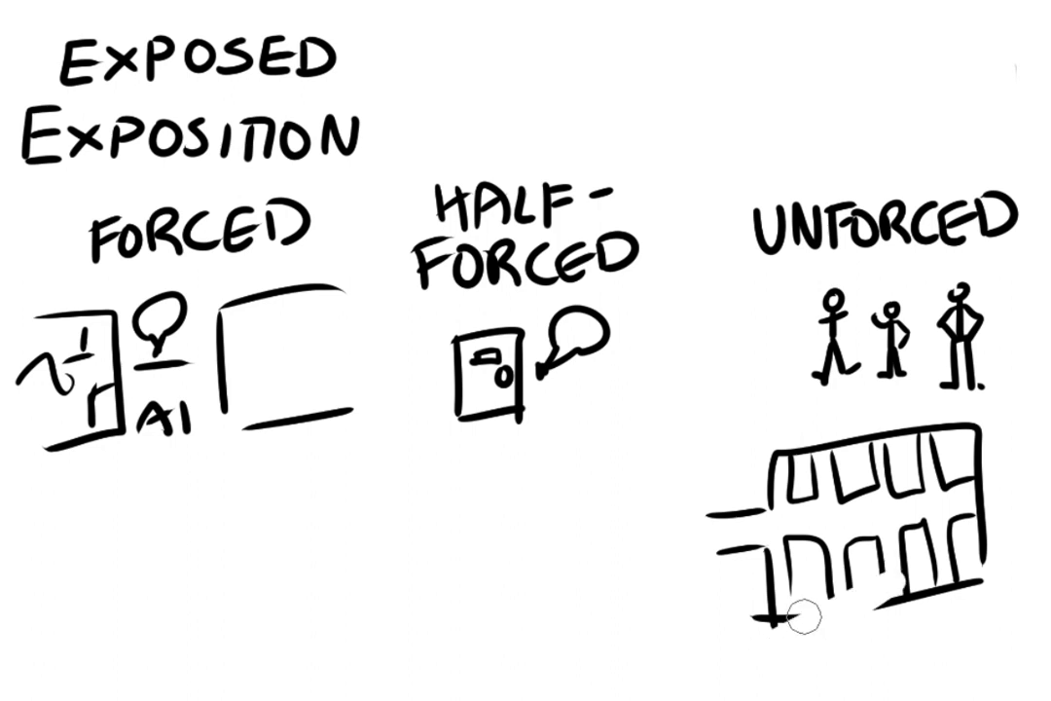
mouse_move(944, 594)
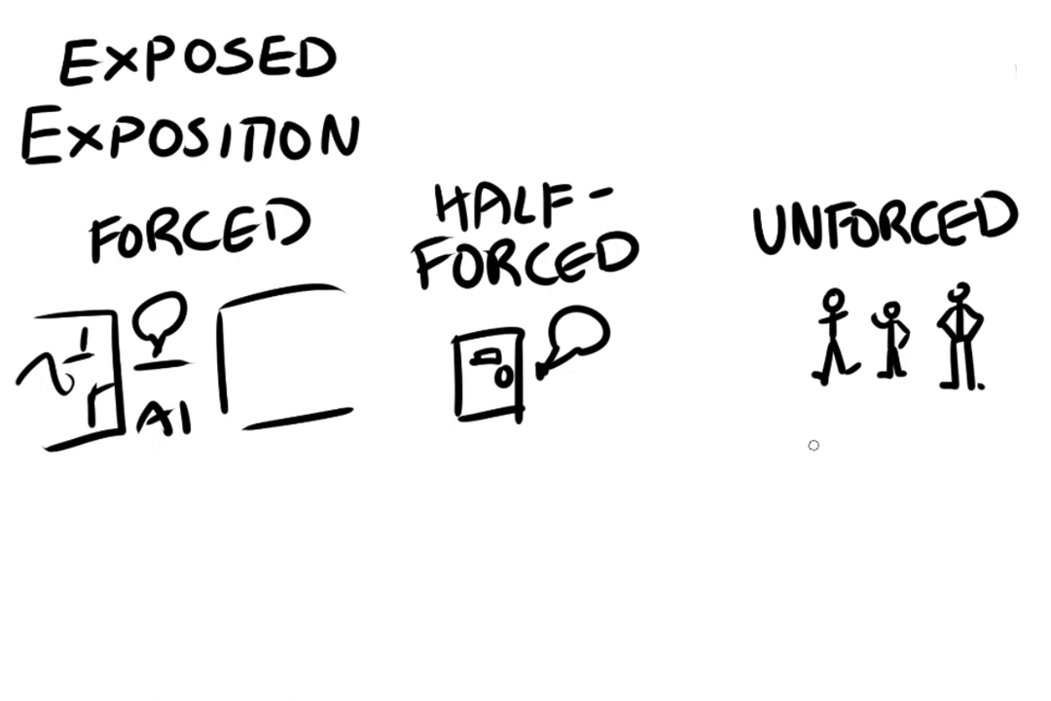
mouse_move(747, 435)
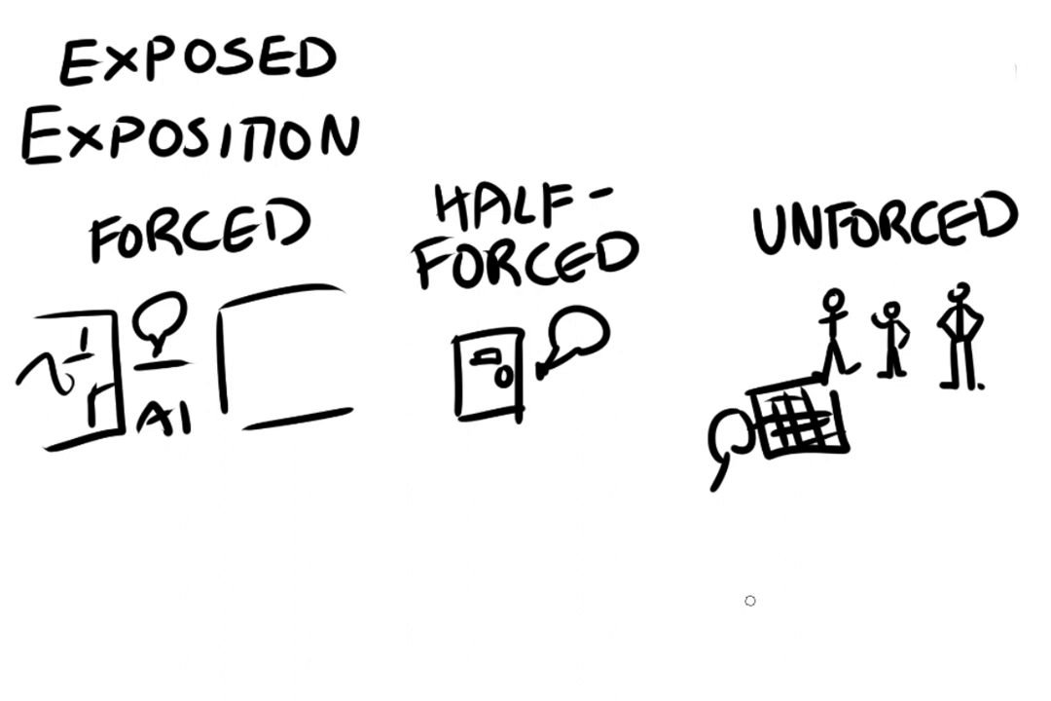
mouse_move(954, 580)
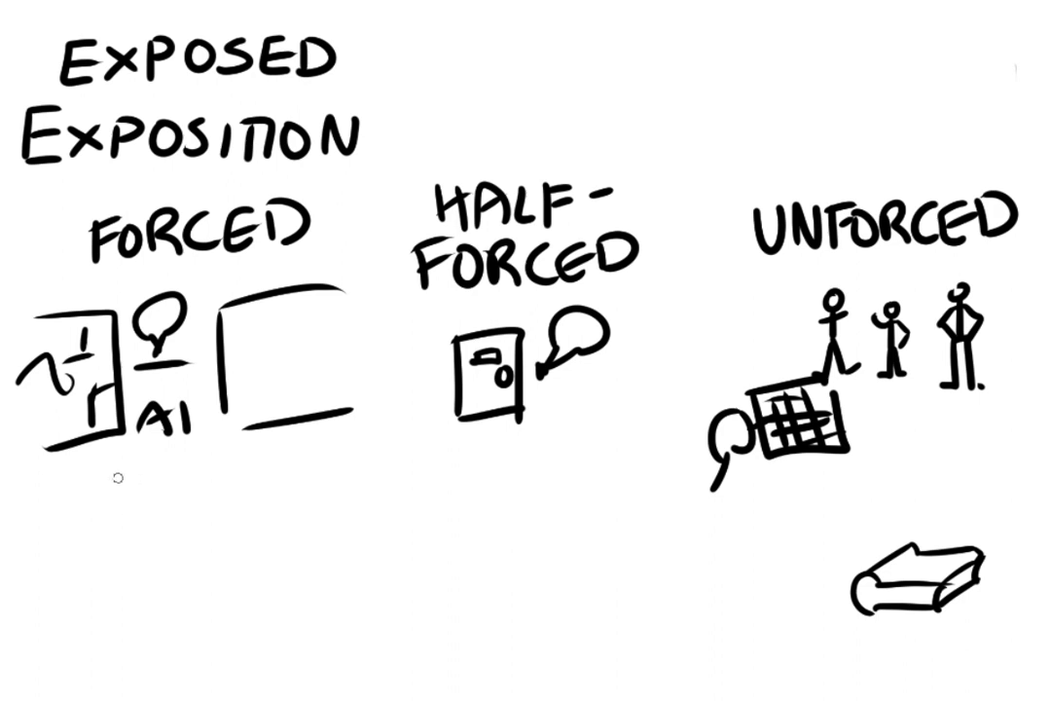
Step: Handwrite PRE beneath the FORCED sketches
type("PRE")
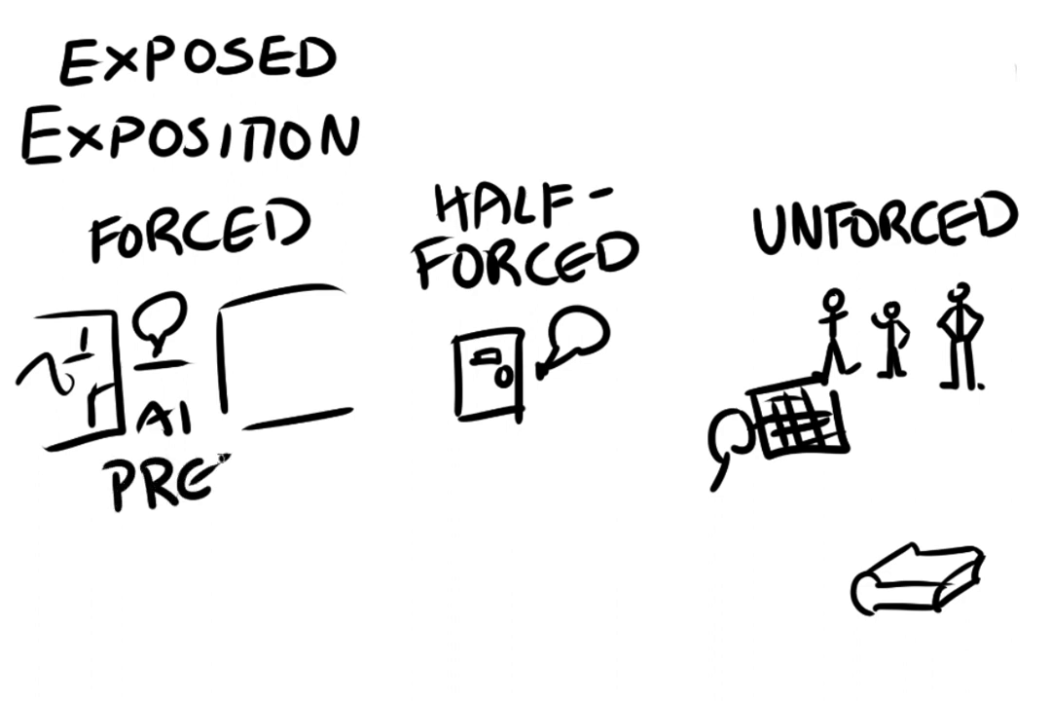